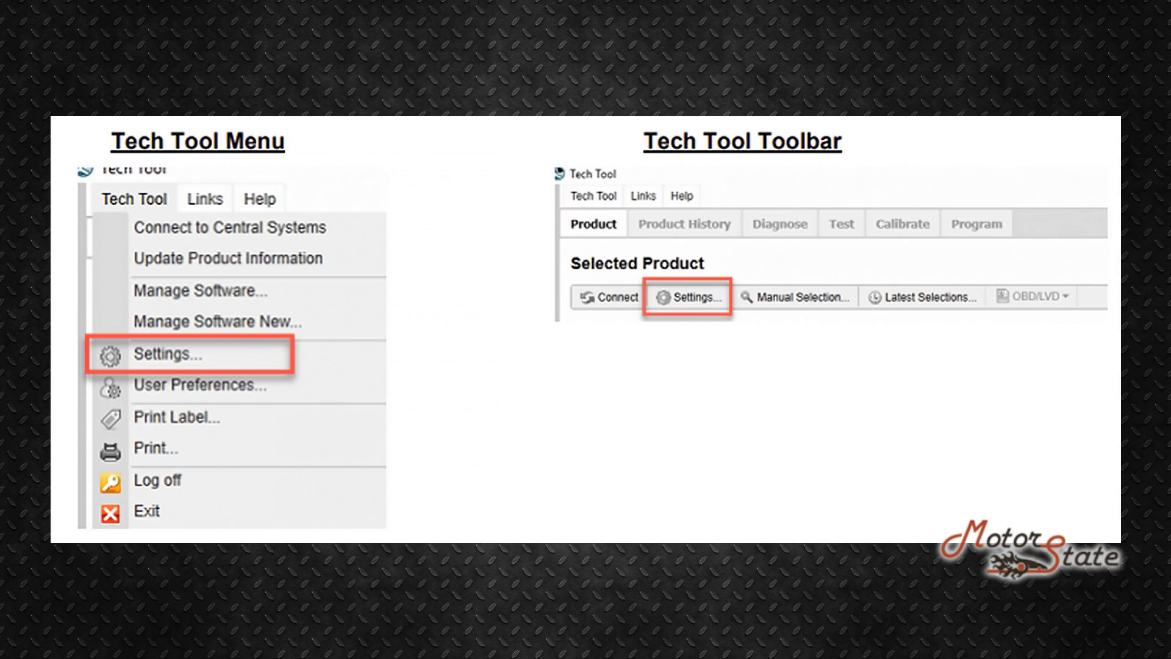
- Advance to the slide showing the Communication Unit tab with supported adapters like Nexiq and JPRO
{"action": "left_click", "coordinate": [167, 353]}
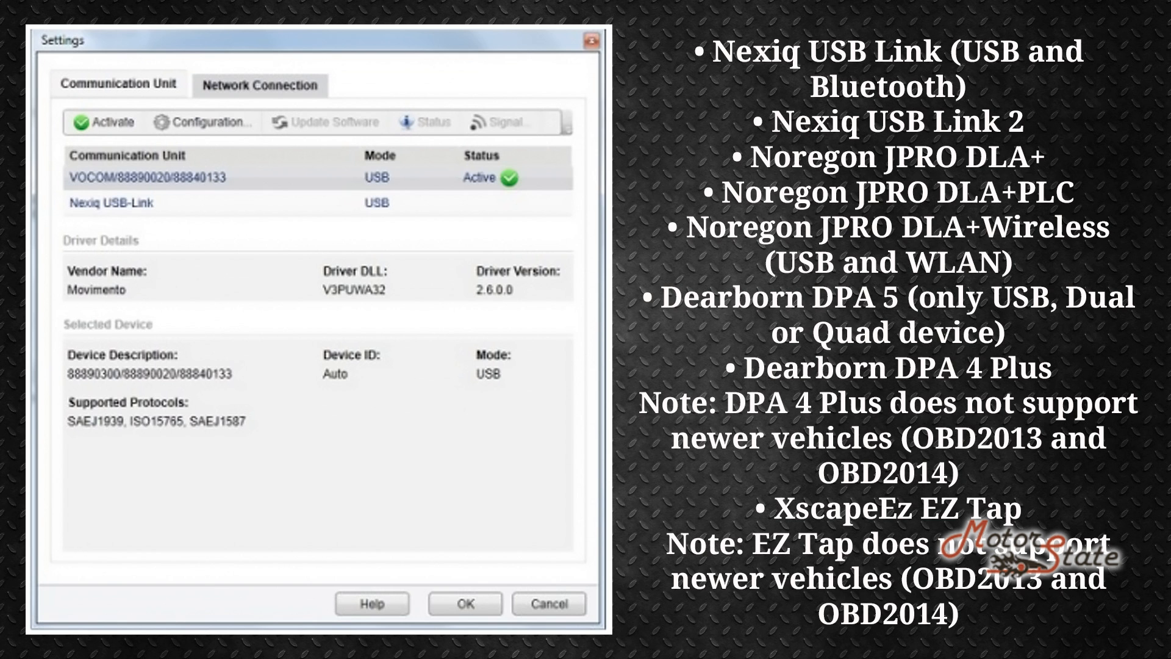